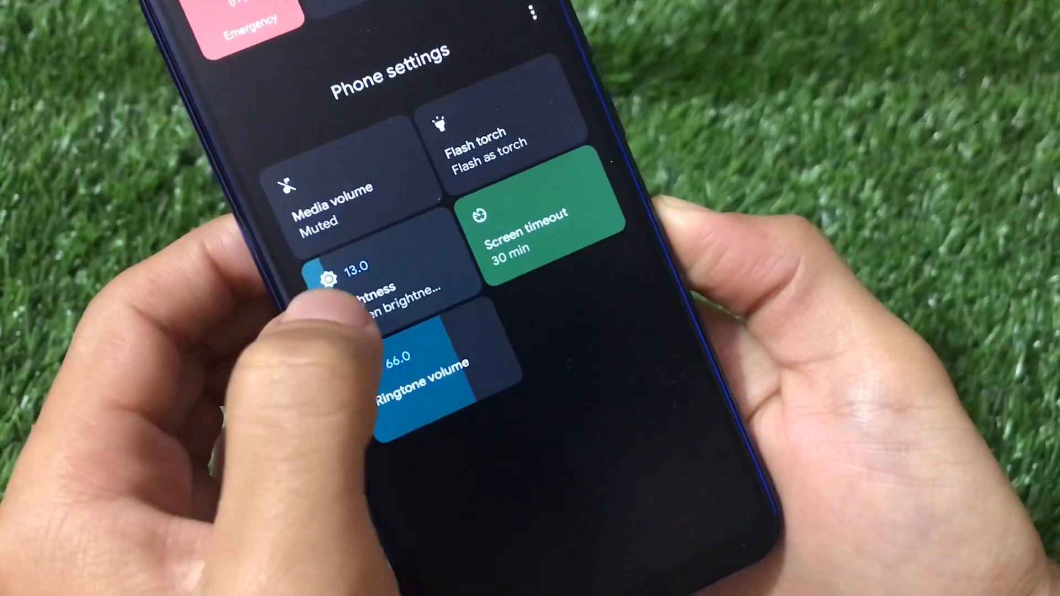
Adjust brightness from the power menu, then enter Power menu controls' Modify system settings permission.
click(358, 284)
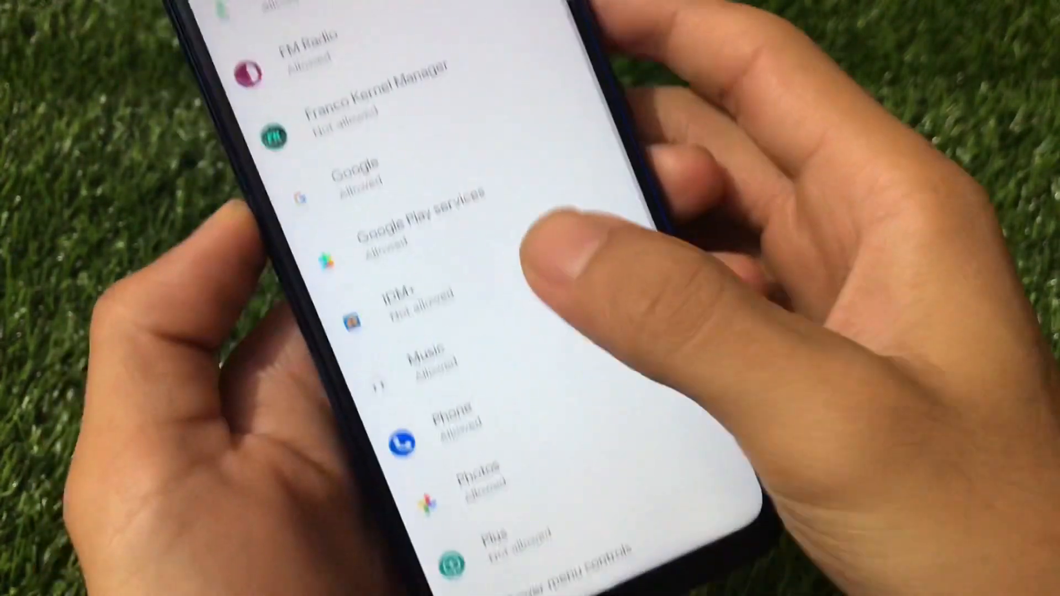
click(439, 541)
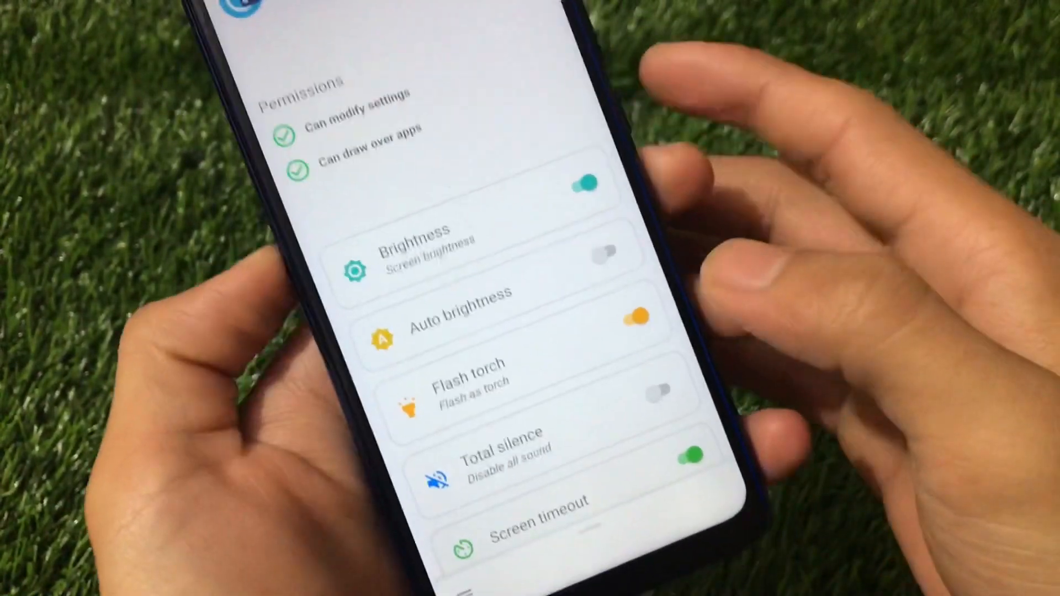
Scroll the controls list and switch on Auto brightness, Total silence and the other wanted controls.
scroll(down, 3)
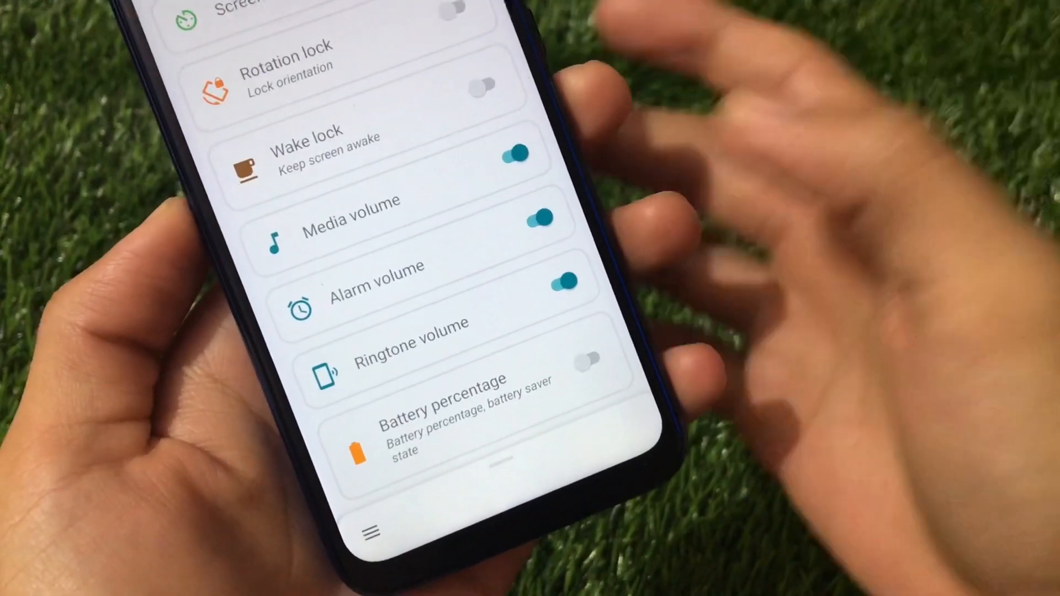
scroll(down, 3)
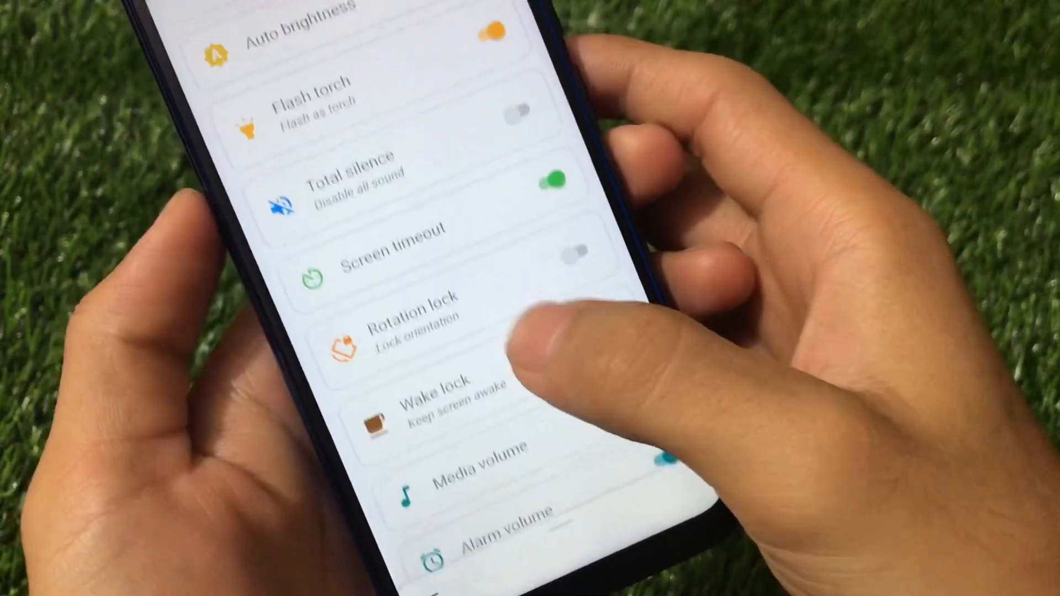
scroll(down, 3)
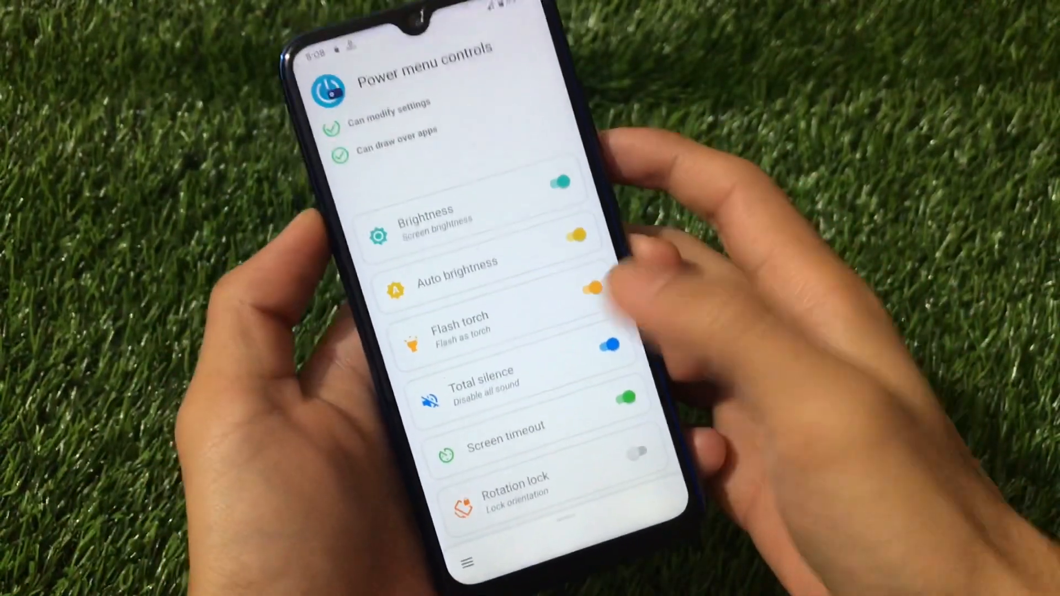
click(463, 560)
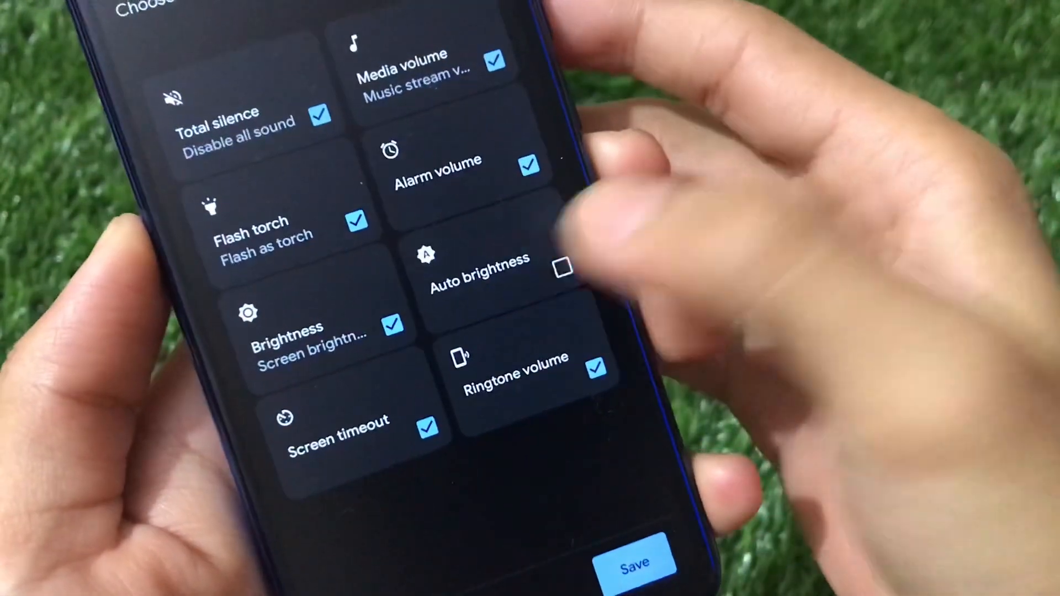
Tick Auto brightness in the tile chooser so it joins the power menu tiles.
click(637, 565)
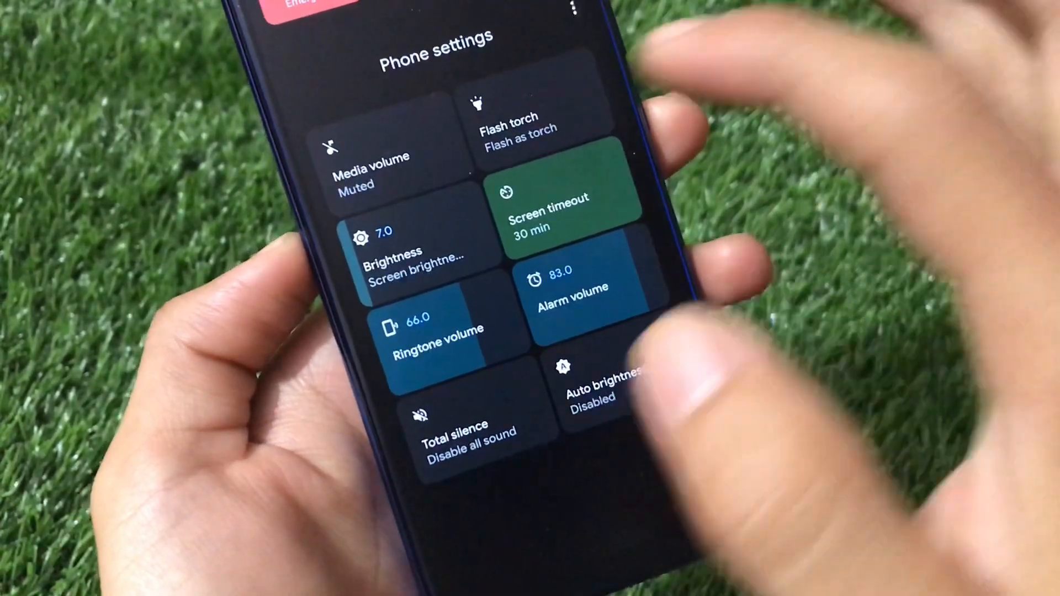
Cycle the Screen timeout tile to 15 sec, then bring up Sound settings from the Ringtone volume tile.
click(534, 204)
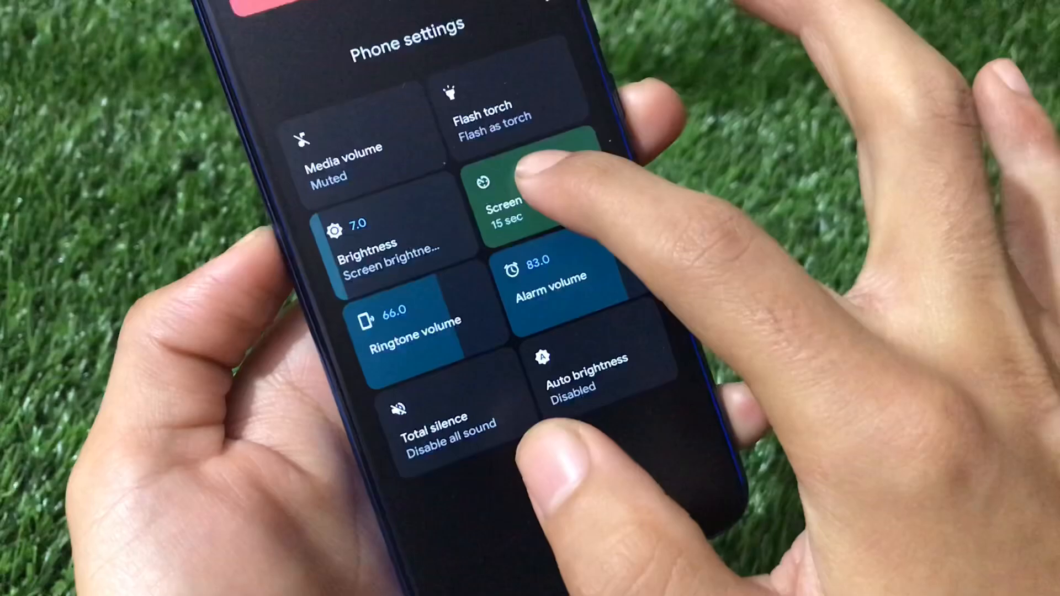
click(520, 203)
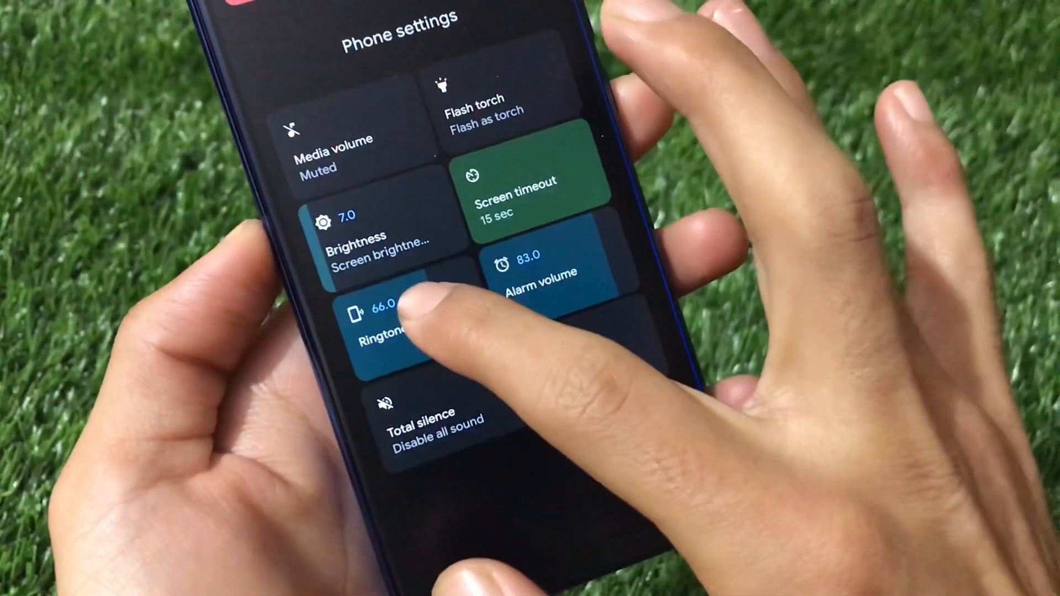
click(389, 324)
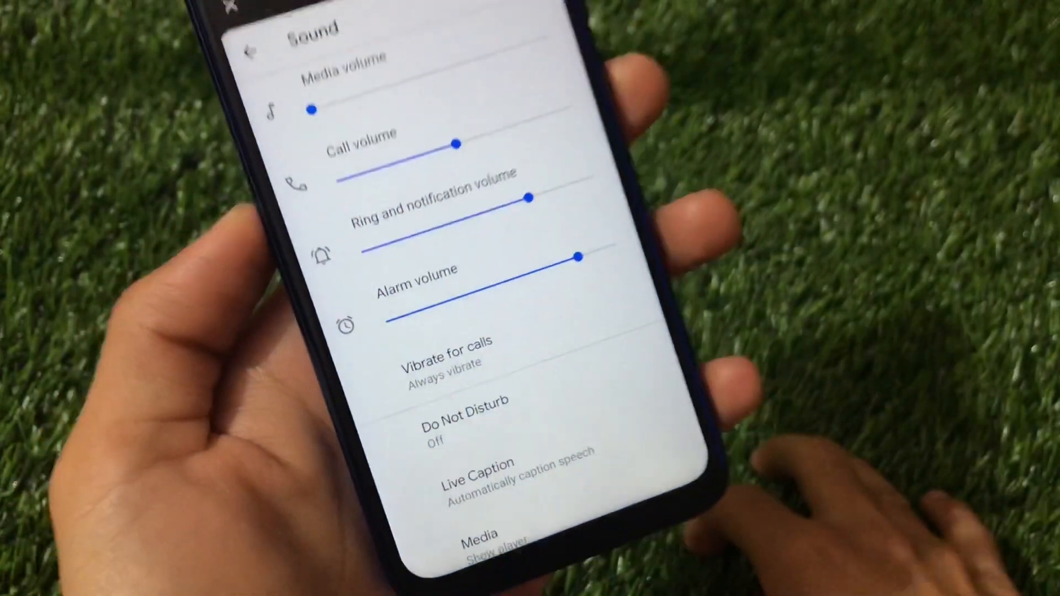